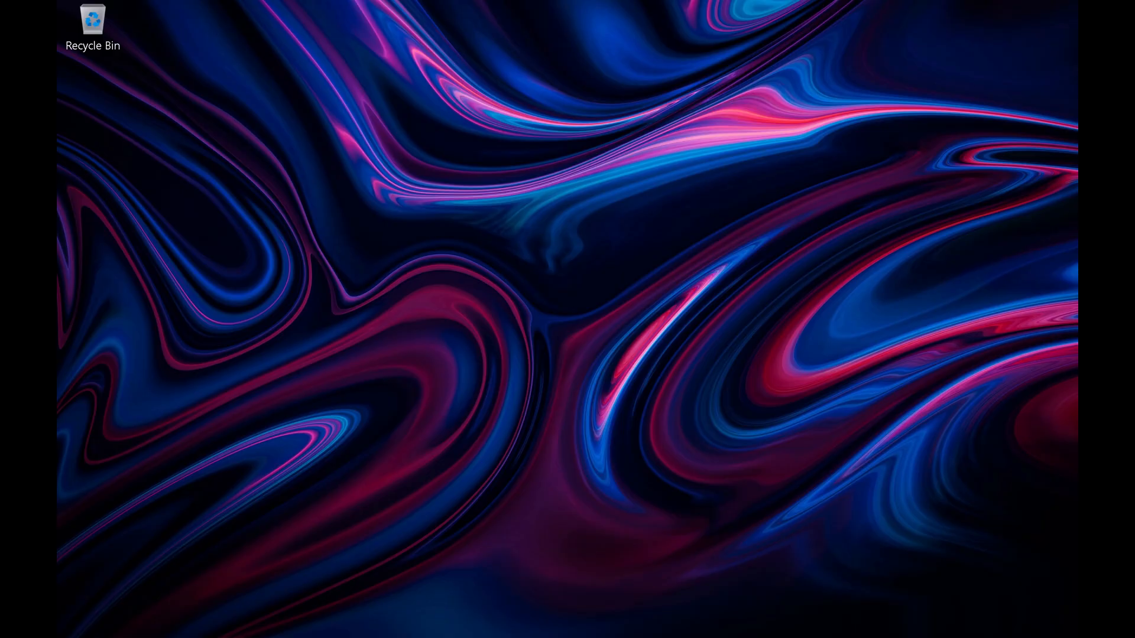
Run 'cmd' from the Windows Run dialog to open a Command Prompt window
key(Win+r)
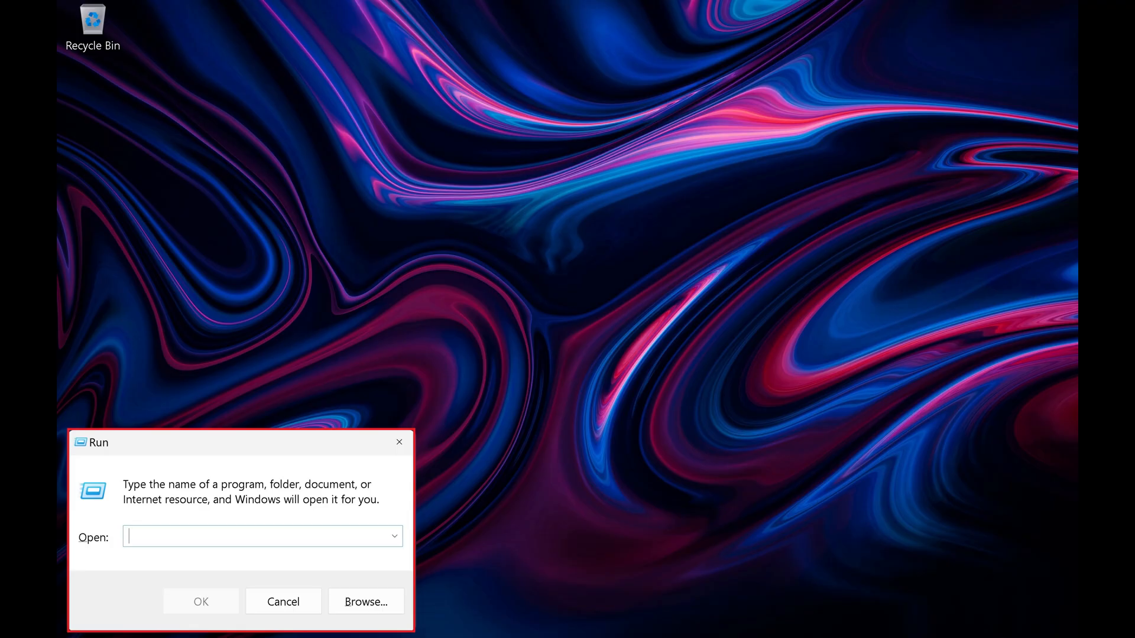
text(cmd)
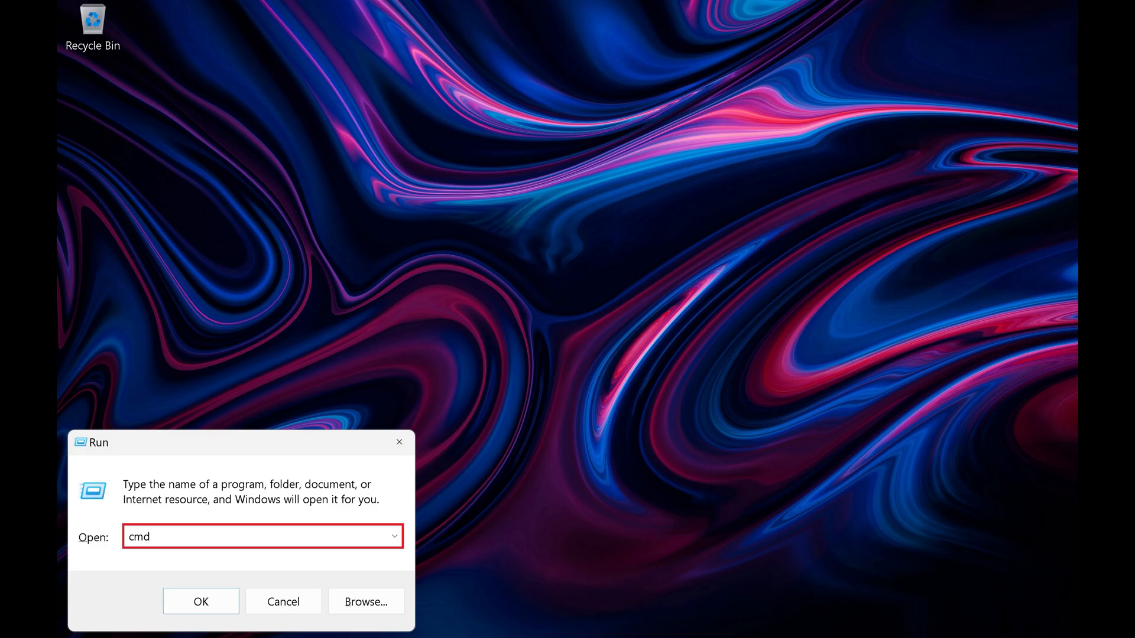
click(201, 602)
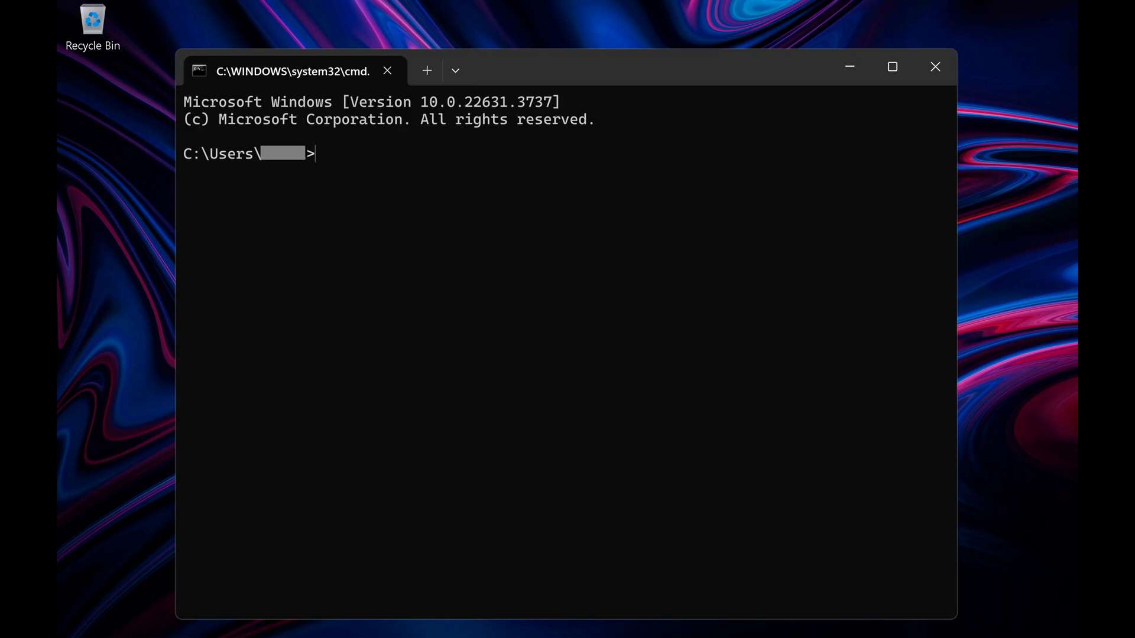
Enter 'wmic bios get serialnumber' at the Command Prompt
text(wmic bios get serialnumber)
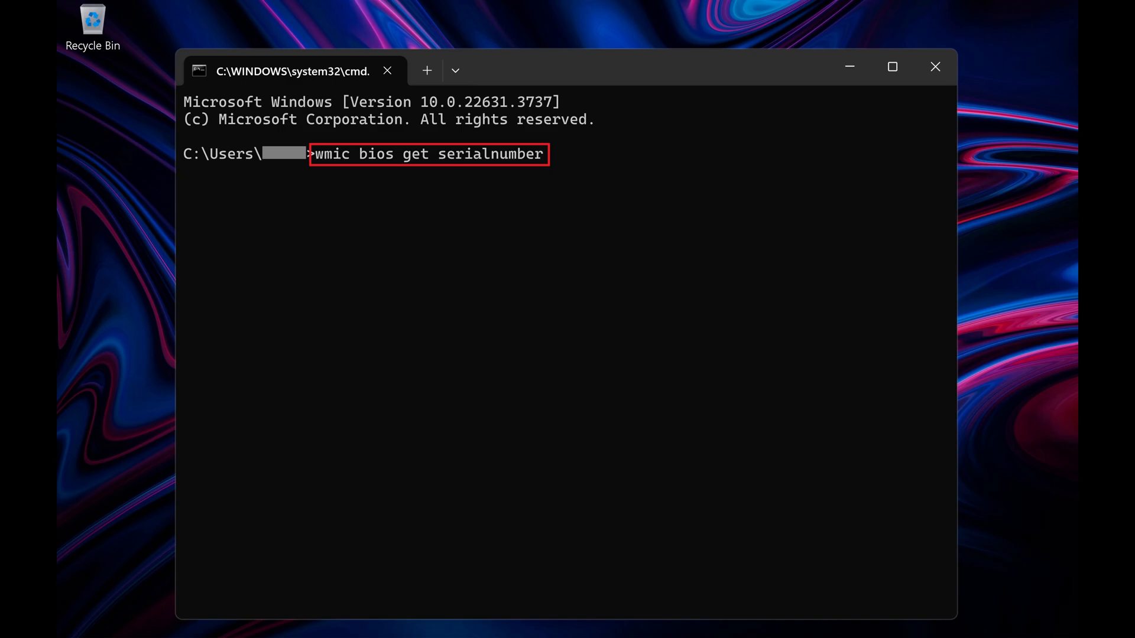